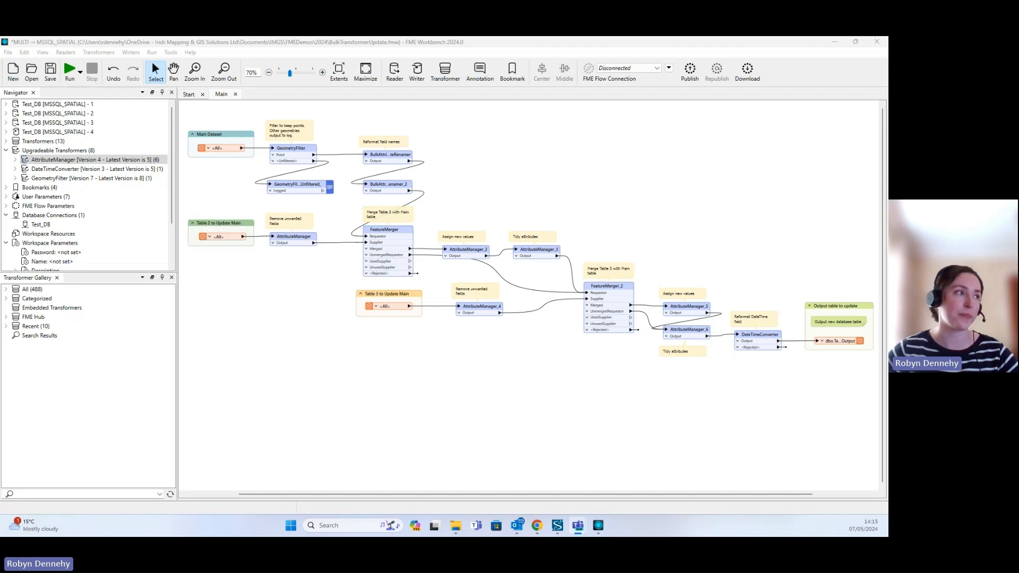
{"action": "mouse_move", "coordinate": [296, 268]}
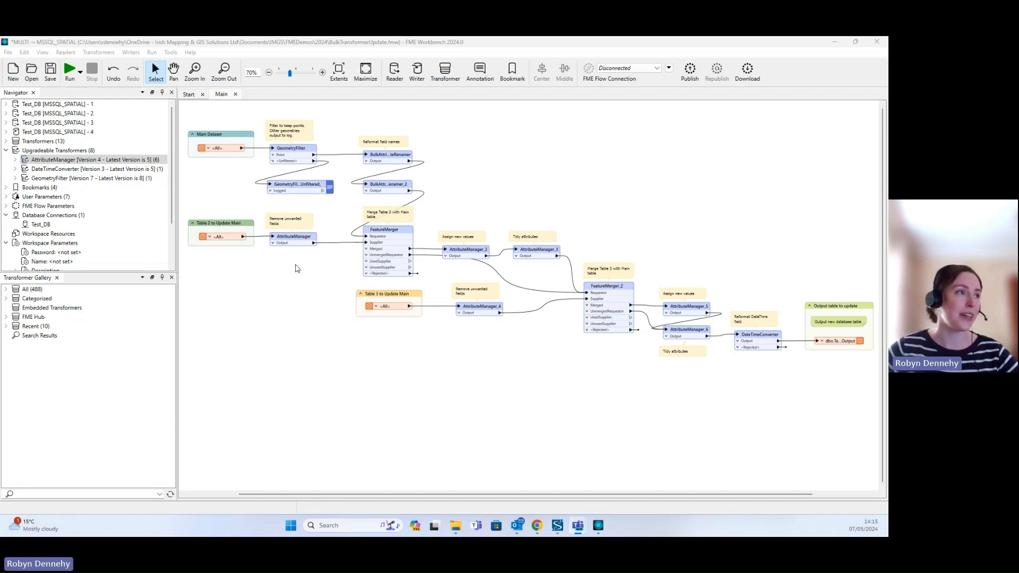
{"action": "mouse_move", "coordinate": [273, 305]}
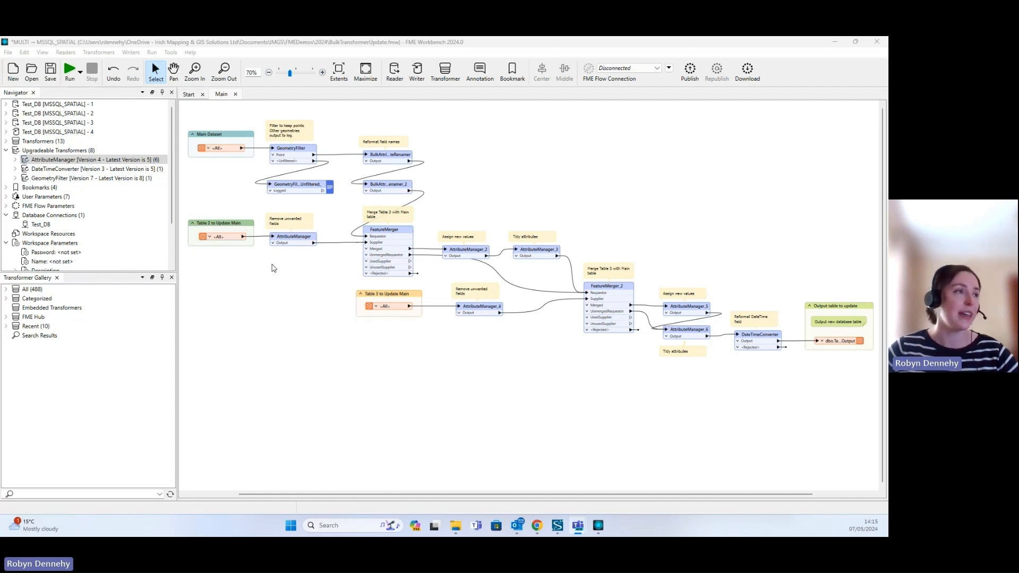
{"action": "mouse_move", "coordinate": [277, 300]}
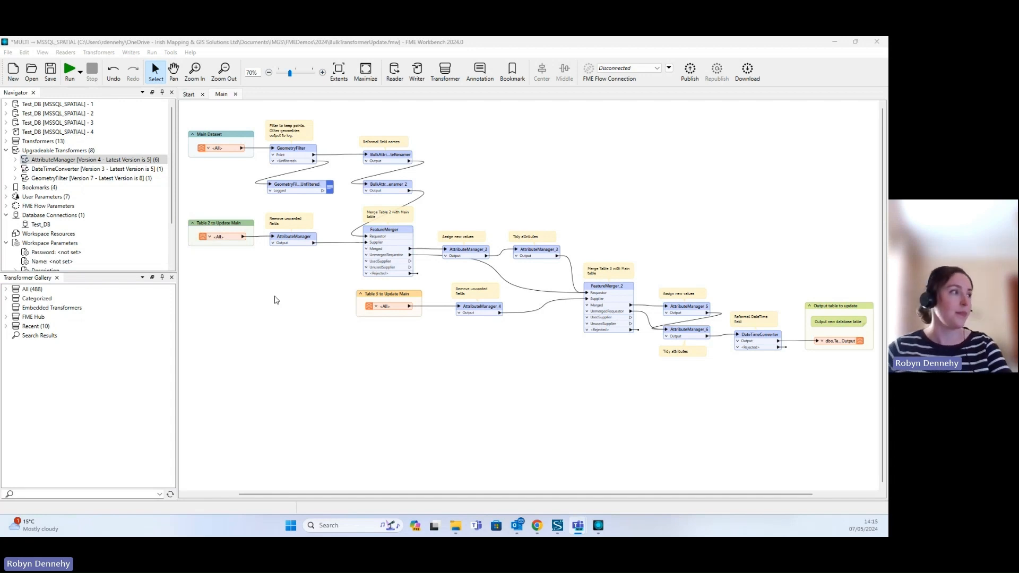
Expand Upgradeable Transformers and inspect the six AttributeManager instances and the first one's parameters
{"action": "left_click", "coordinate": [58, 149]}
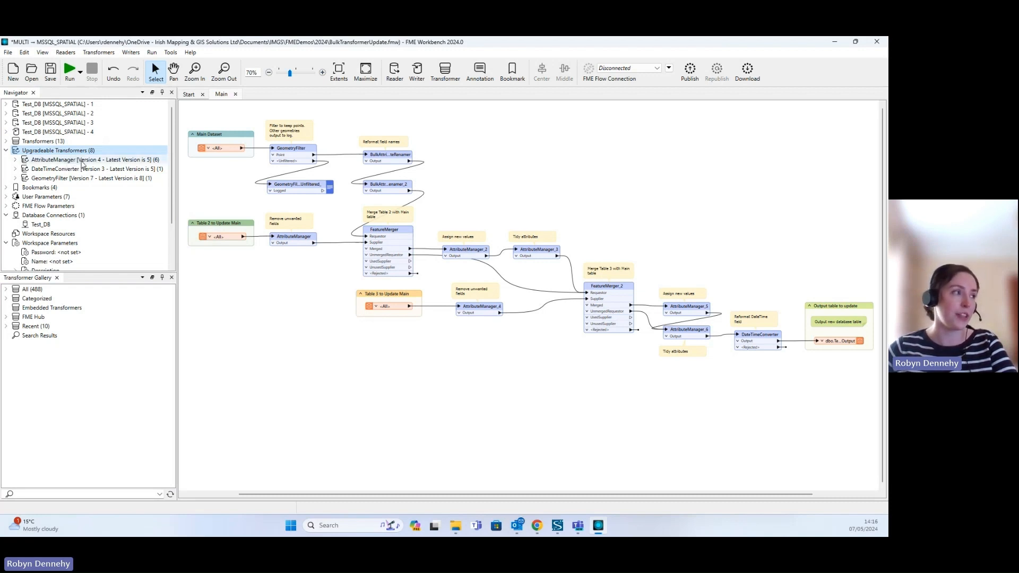
{"action": "mouse_move", "coordinate": [94, 164]}
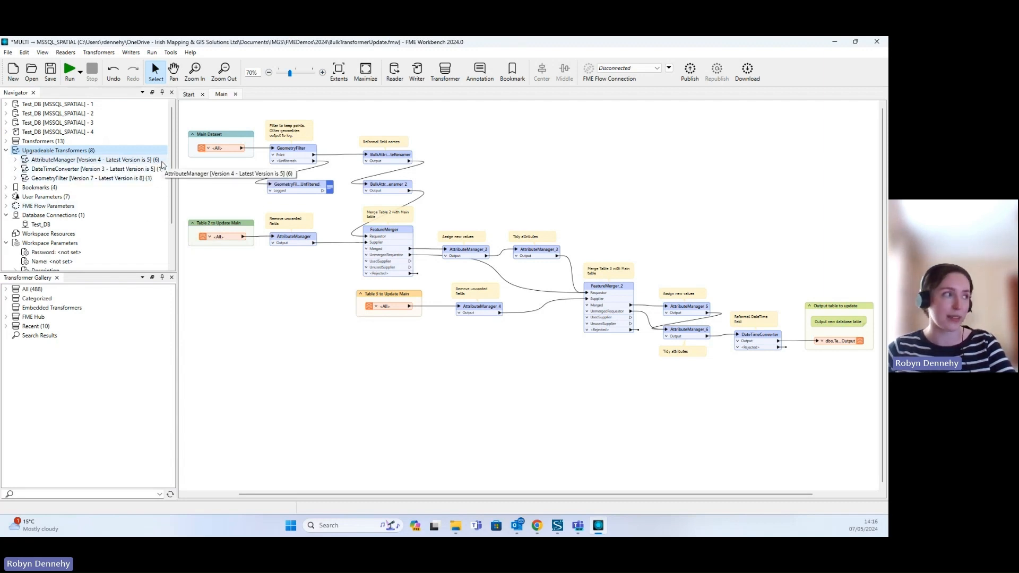
{"action": "left_click", "coordinate": [15, 159]}
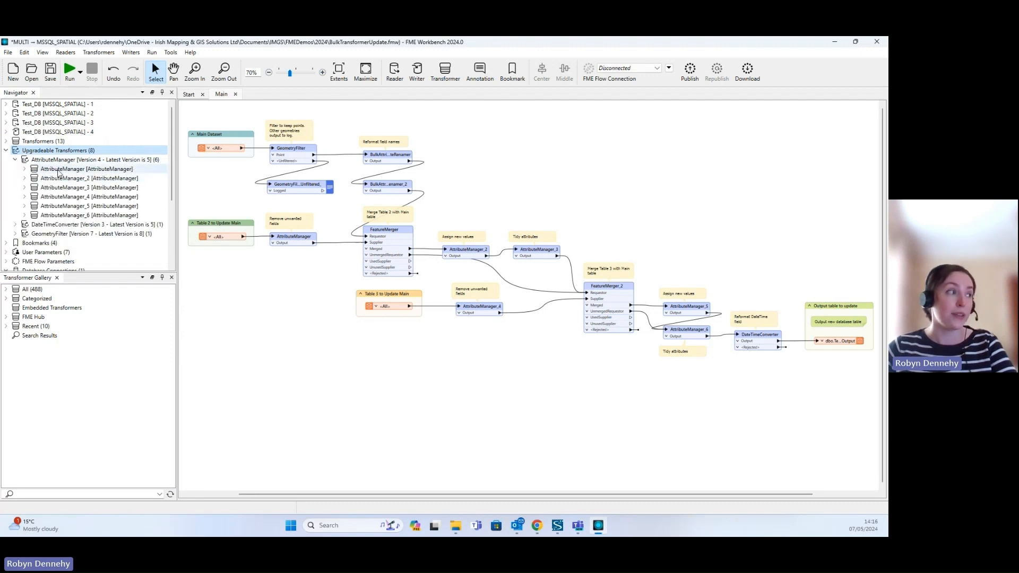
{"action": "left_click", "coordinate": [24, 169]}
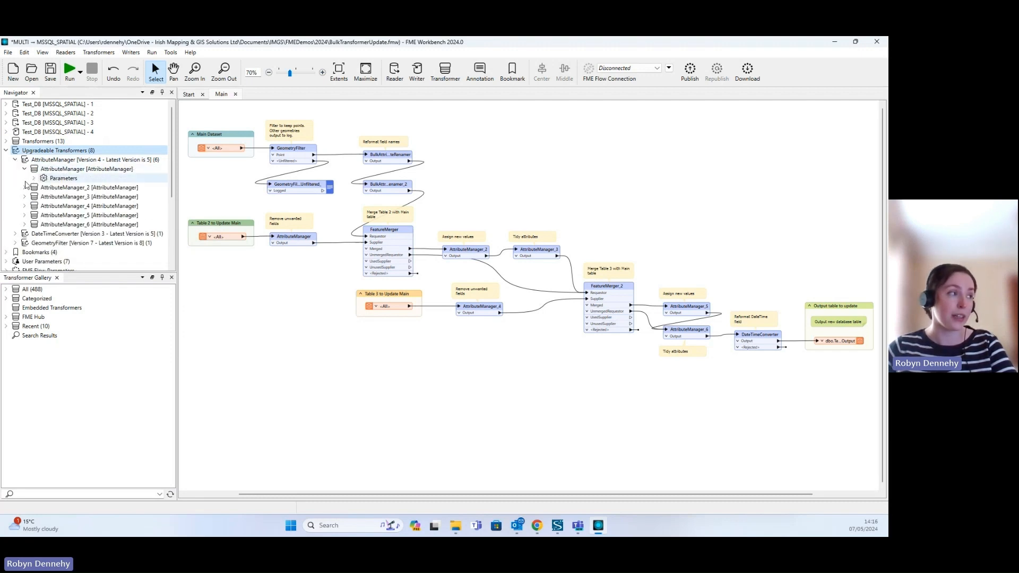
{"action": "left_click", "coordinate": [33, 178]}
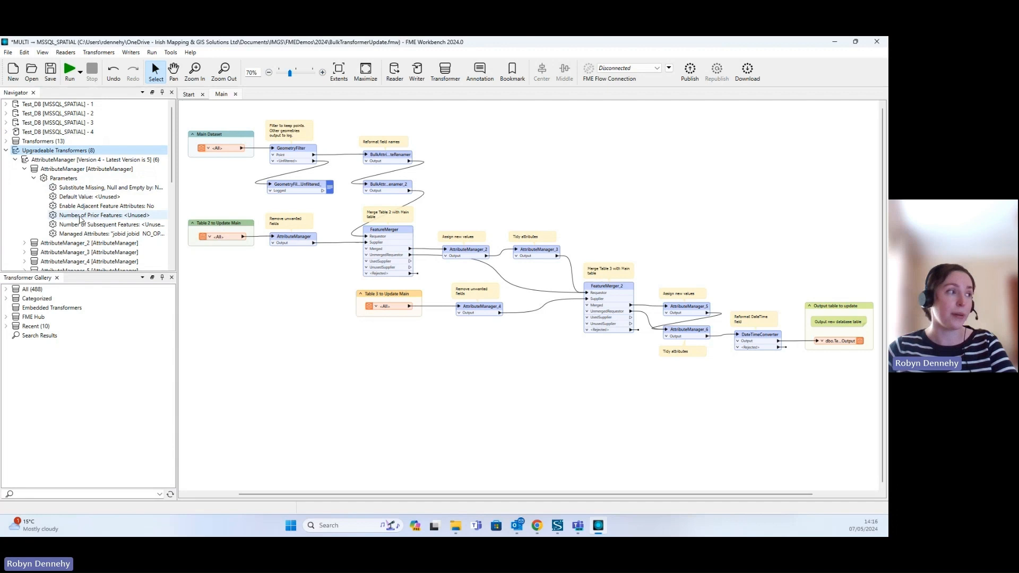
{"action": "left_click", "coordinate": [34, 177]}
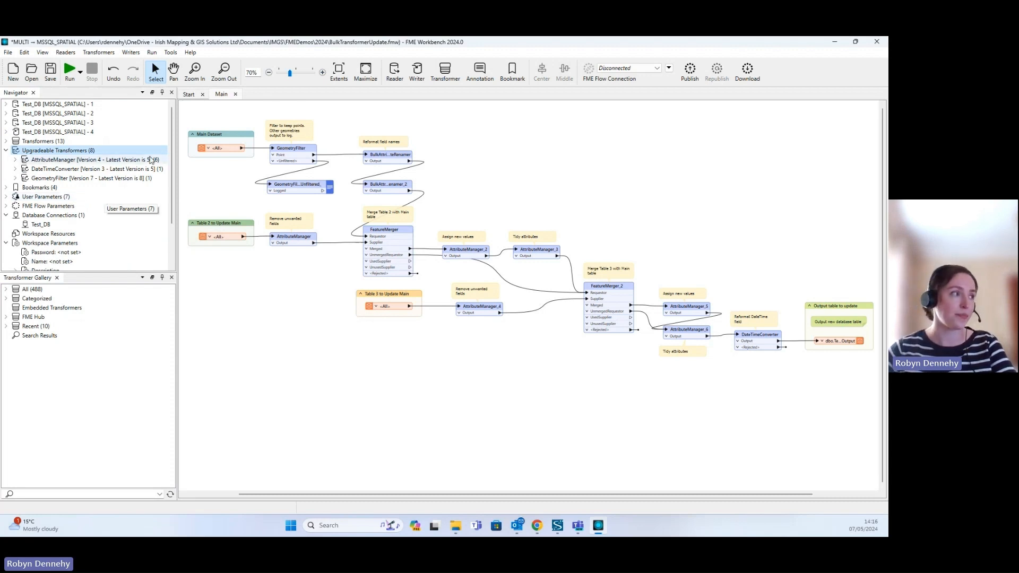
Review the AttributeManager change log, upgrade every AttributeManager, then bring up DateTimeConverter's upgrade options
{"action": "left_click", "coordinate": [91, 159]}
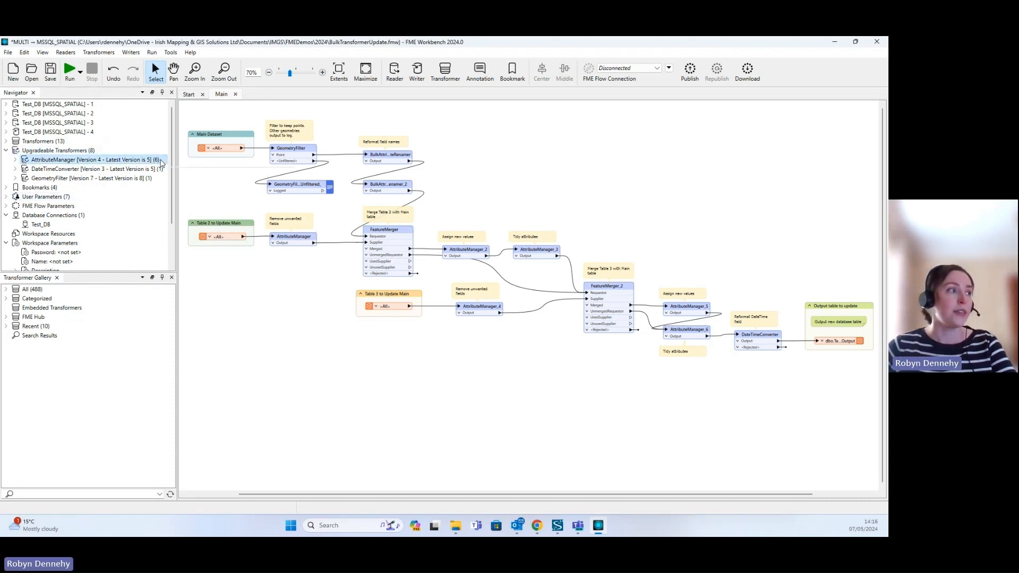
{"action": "right_click", "coordinate": [91, 159]}
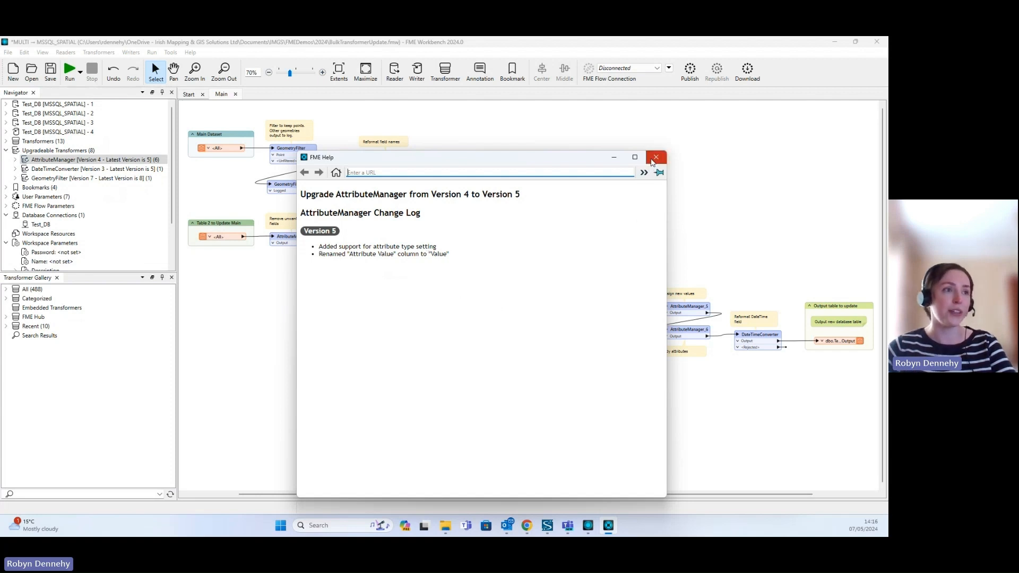
{"action": "left_click", "coordinate": [655, 157]}
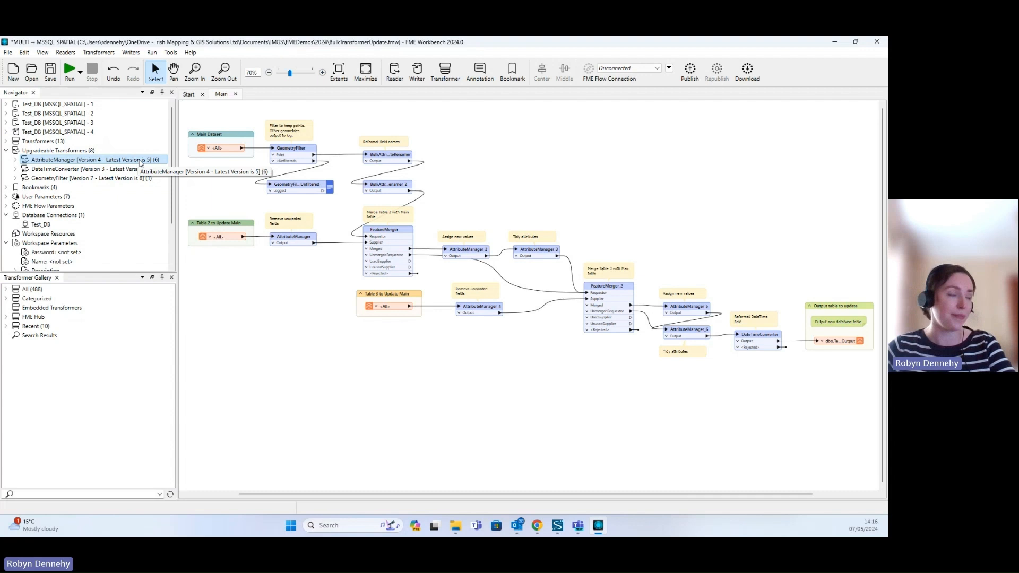
{"action": "right_click", "coordinate": [88, 160]}
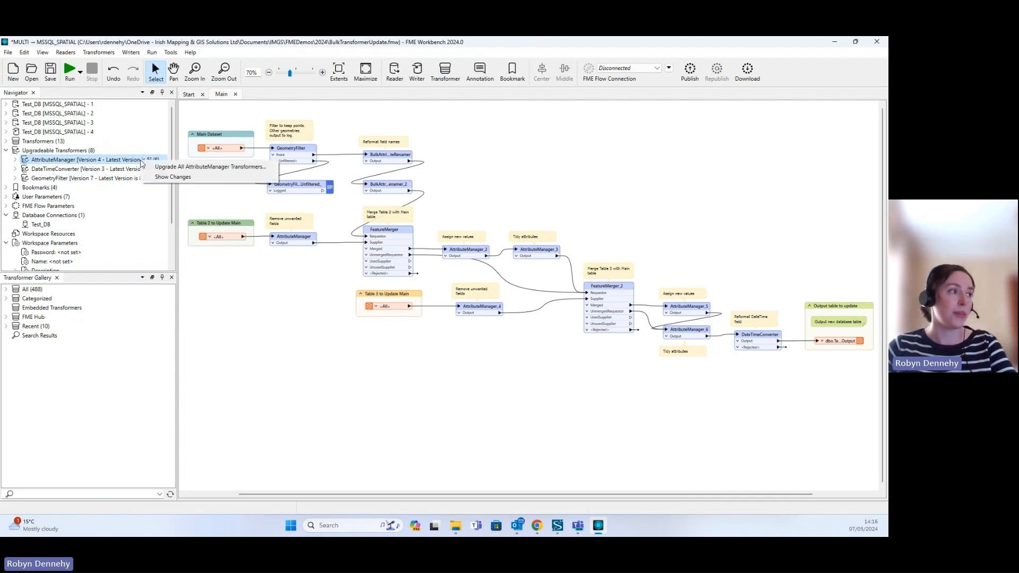
{"action": "mouse_move", "coordinate": [209, 166]}
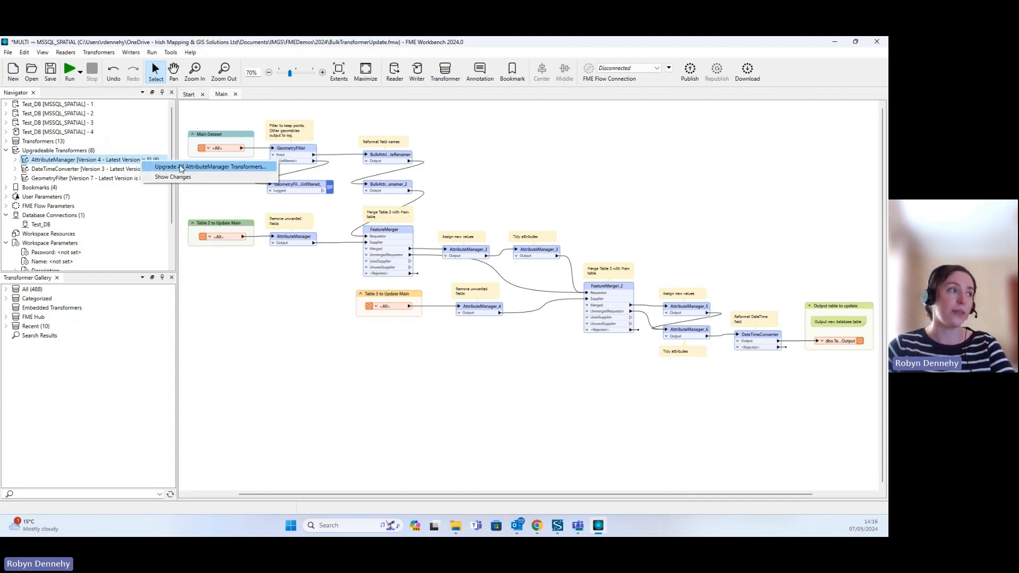
{"action": "left_click", "coordinate": [91, 169]}
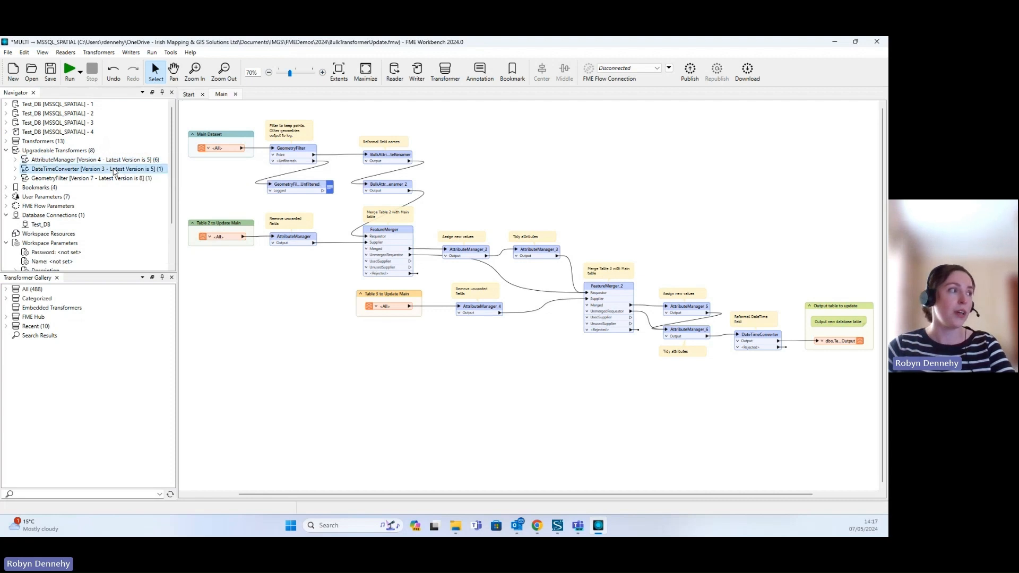
{"action": "right_click", "coordinate": [91, 169]}
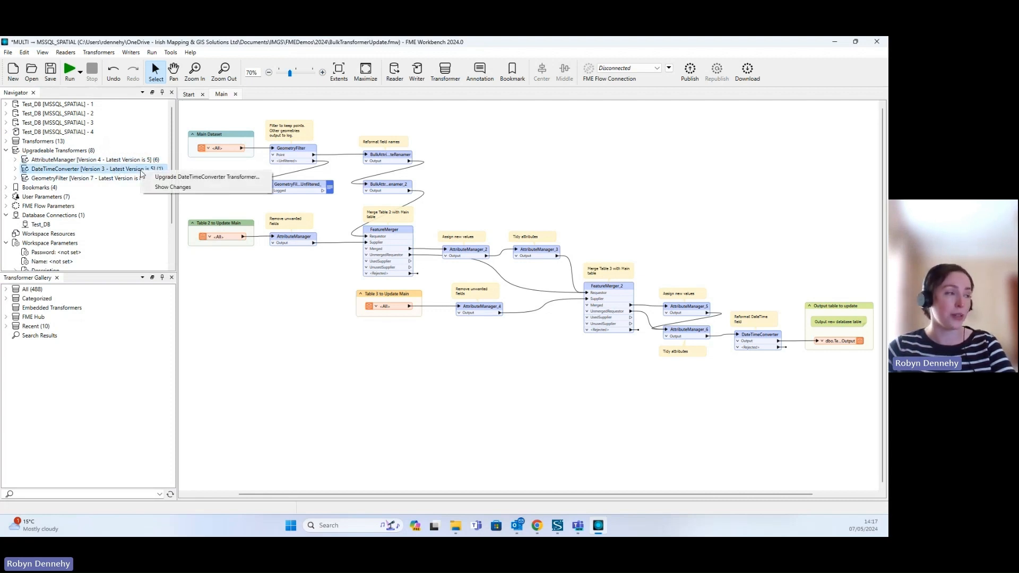
{"action": "mouse_move", "coordinate": [118, 179]}
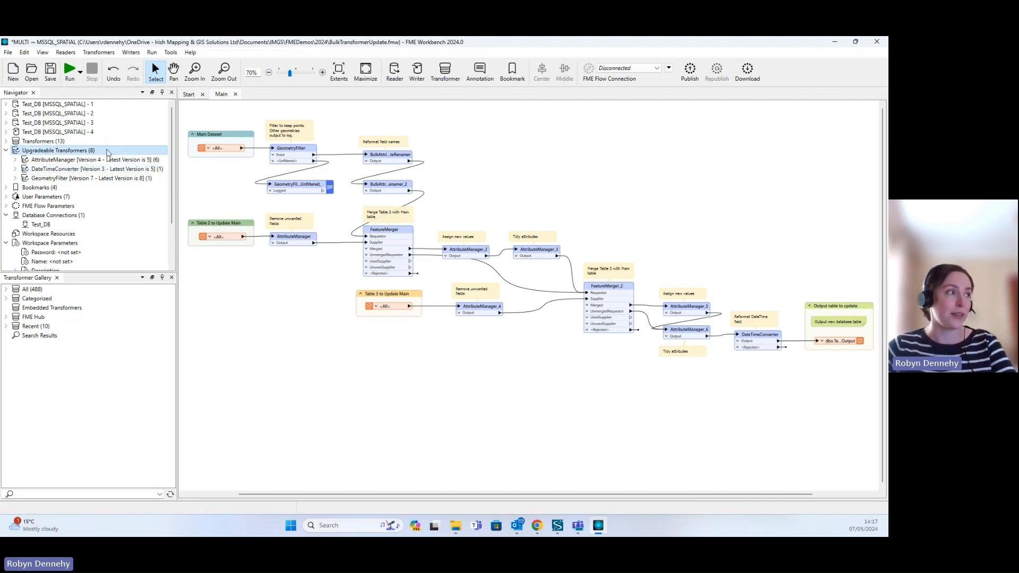
{"action": "mouse_move", "coordinate": [110, 153]}
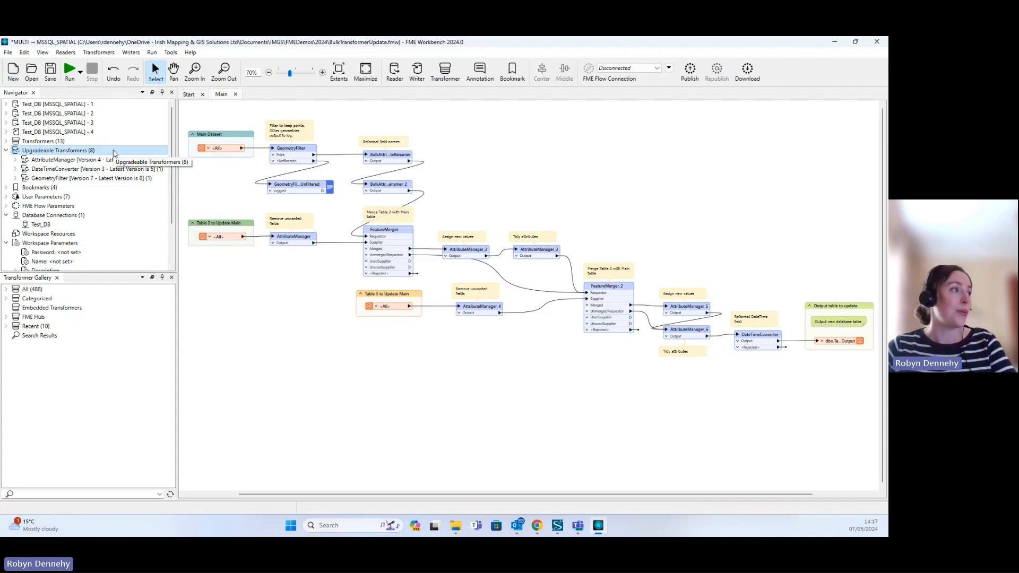
Upgrade all outdated transformers at once with 'Create a backup of my Workspace' kept on
{"action": "right_click", "coordinate": [59, 149]}
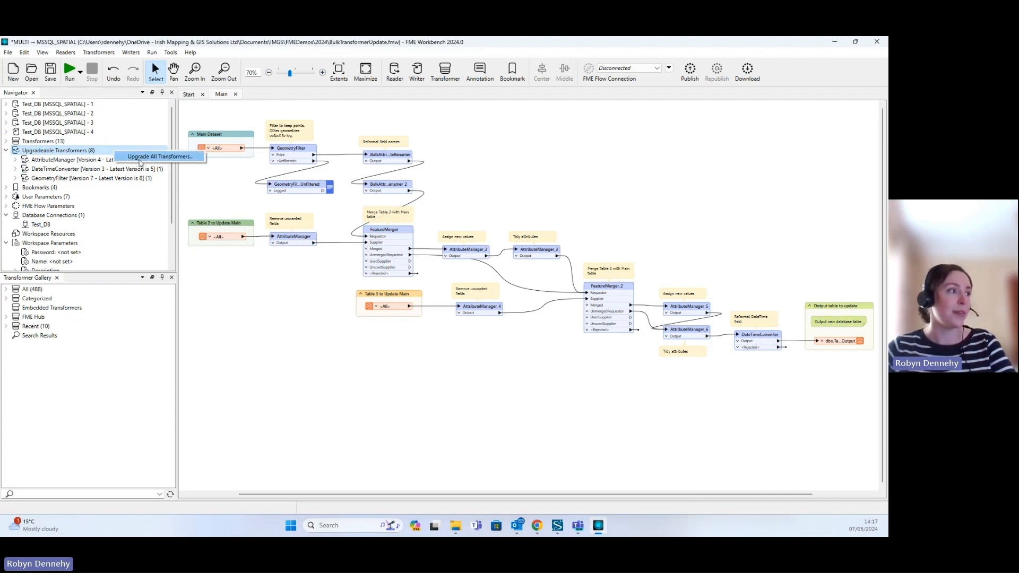
{"action": "left_click", "coordinate": [159, 156]}
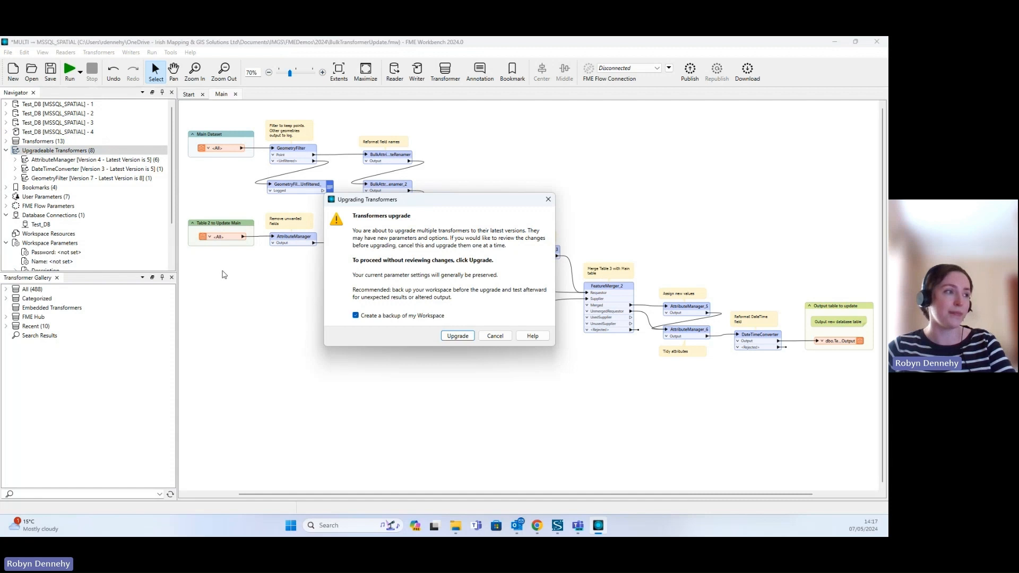
{"action": "mouse_move", "coordinate": [398, 205]}
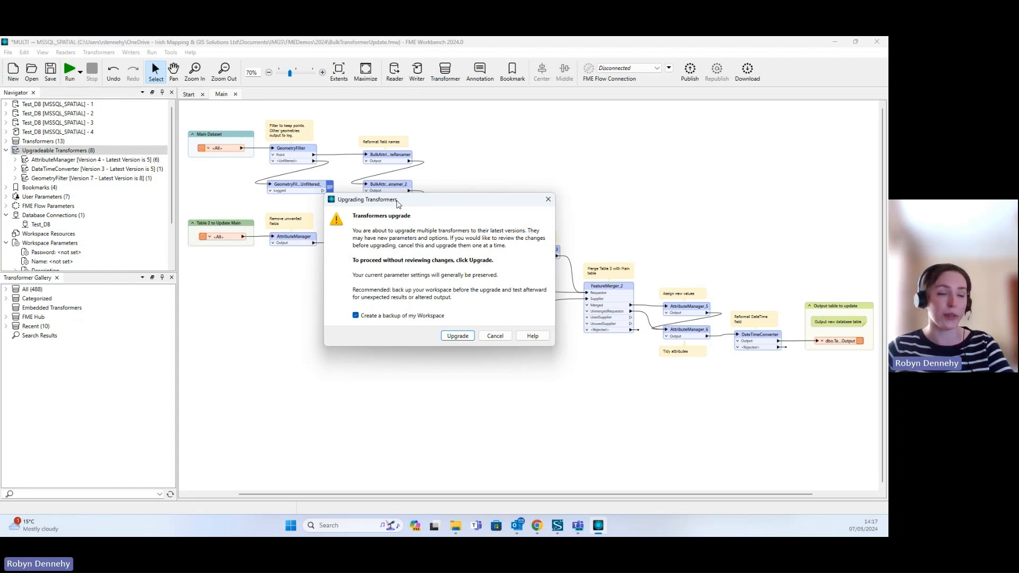
{"action": "mouse_move", "coordinate": [408, 333]}
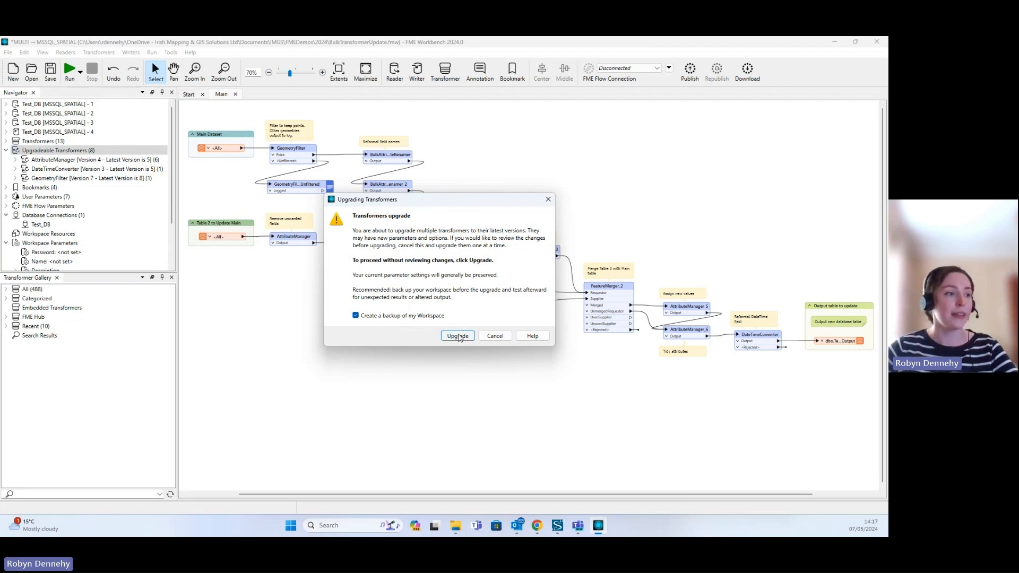
{"action": "left_click", "coordinate": [457, 336]}
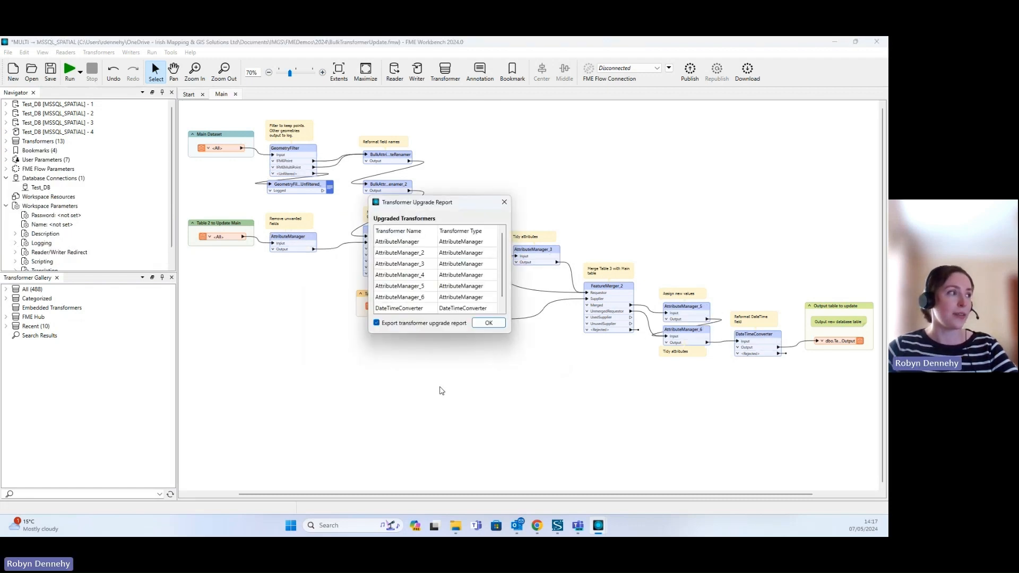
{"action": "mouse_move", "coordinate": [74, 182]}
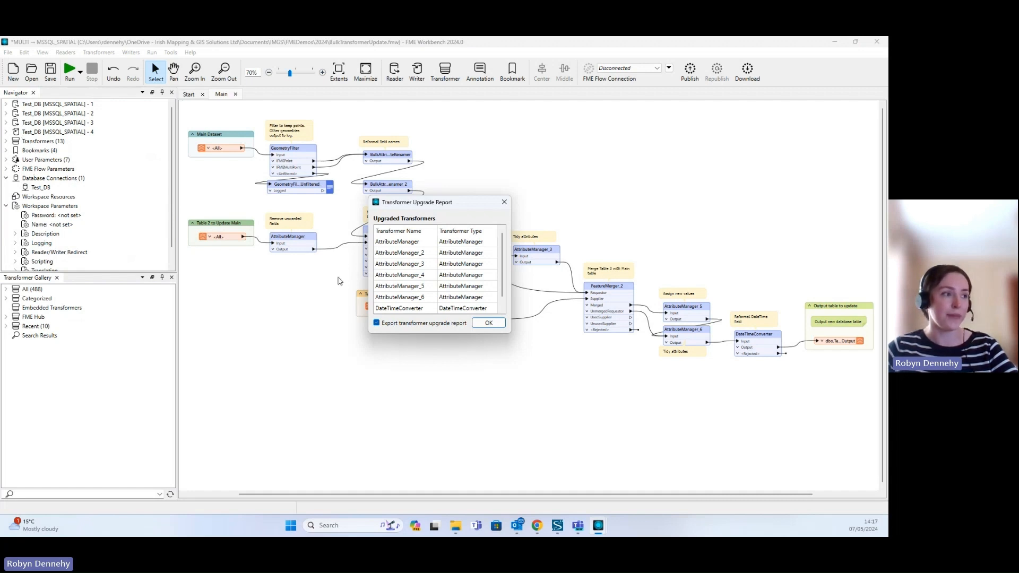
Scroll through the Transformer Upgrade Report and dismiss it with report export kept on
{"action": "scroll", "scroll_direction": "down", "scroll_amount": 3}
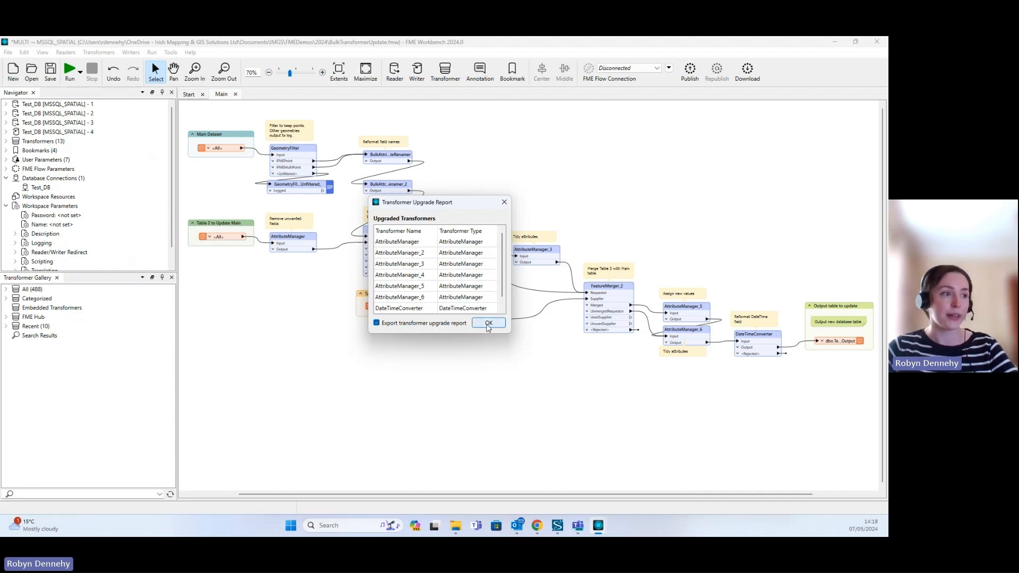
{"action": "left_click", "coordinate": [488, 323]}
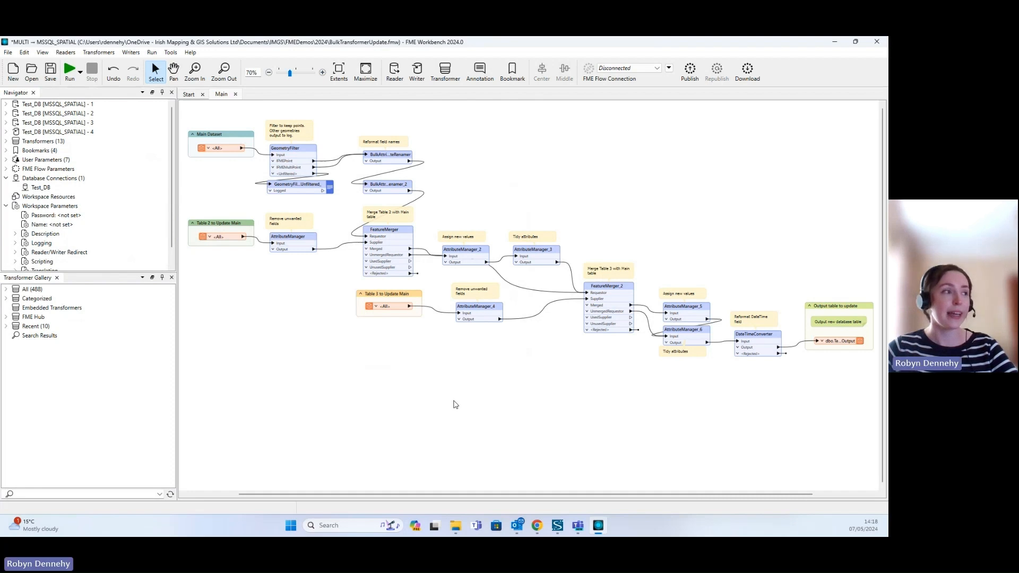
{"action": "mouse_move", "coordinate": [527, 395]}
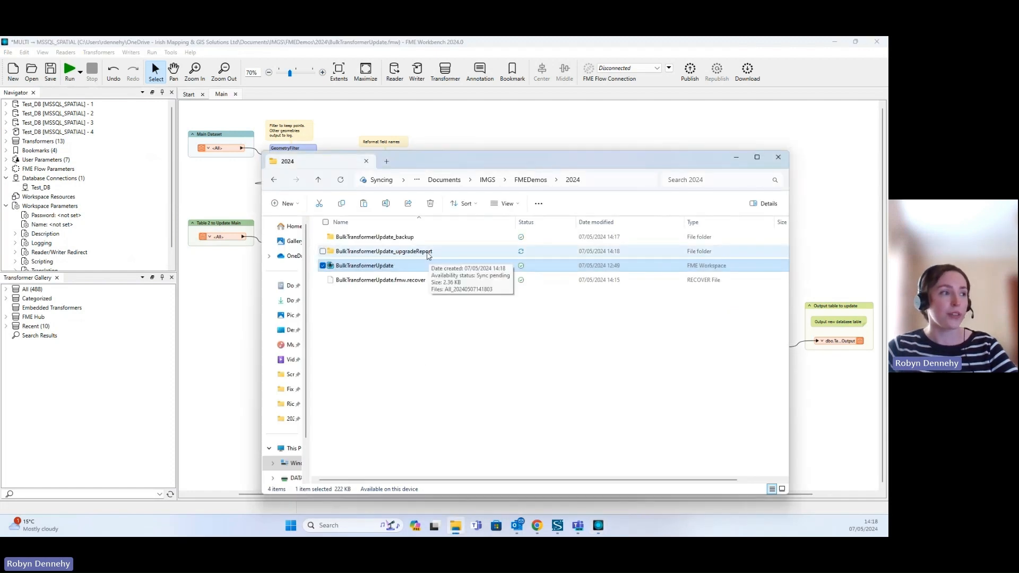
Confirm BulkTransformerUpdate_backup holds the backup .fmw, go back to 2024, and return to FME Workbench
{"action": "double_click", "coordinate": [384, 252]}
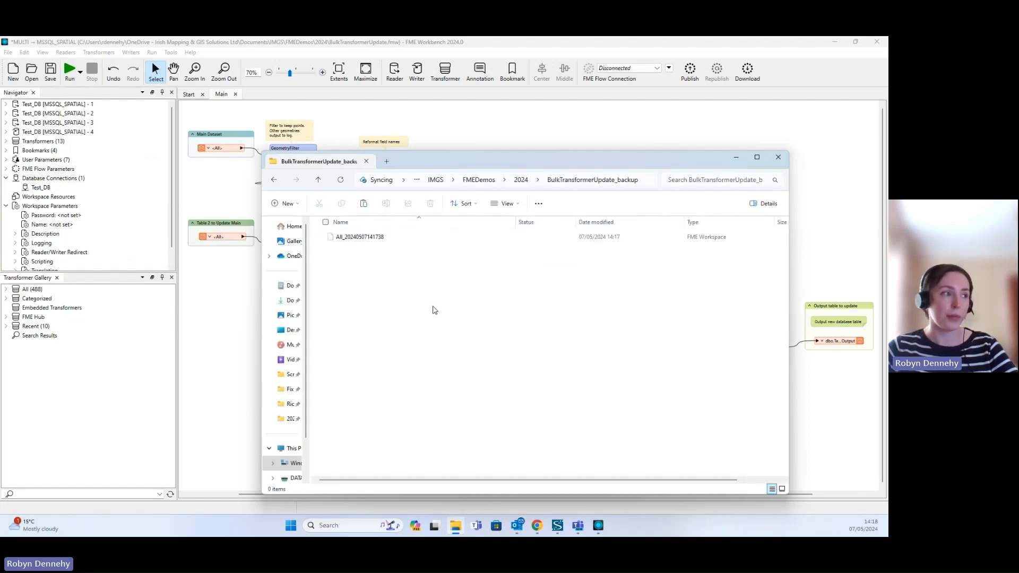
{"action": "left_click", "coordinate": [360, 237]}
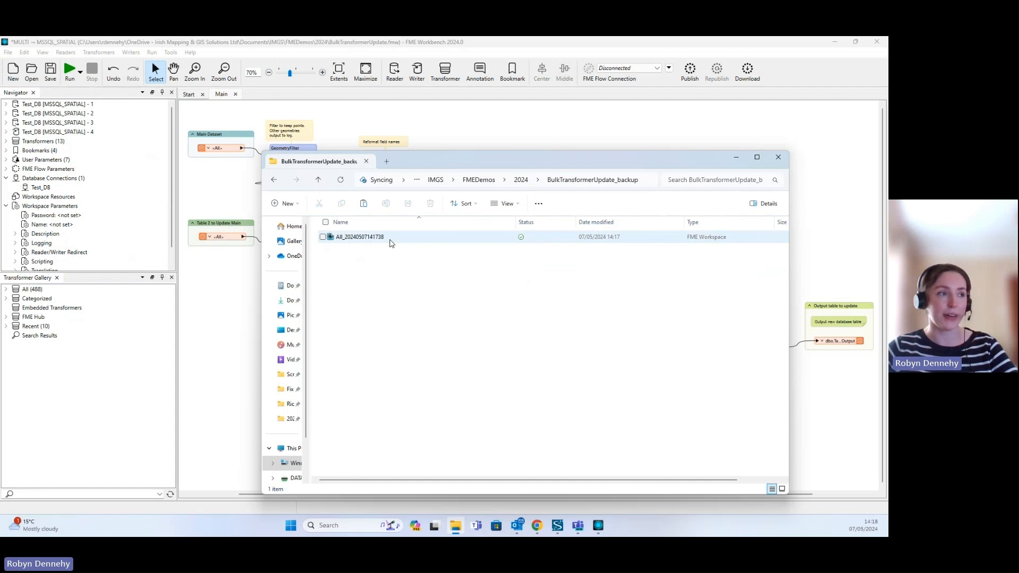
{"action": "left_click", "coordinate": [318, 179]}
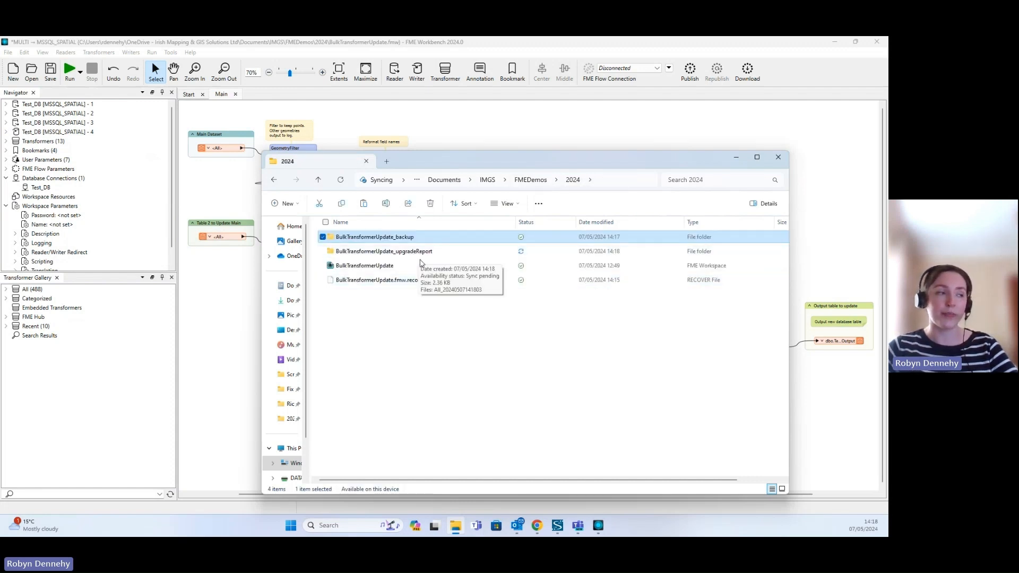
{"action": "mouse_move", "coordinate": [585, 214]}
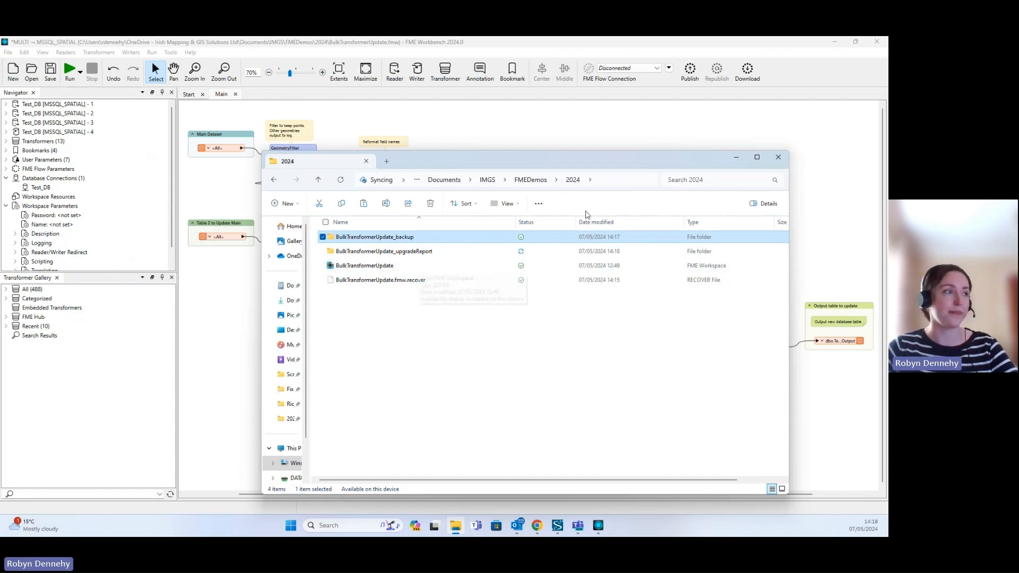
{"action": "left_click", "coordinate": [778, 157]}
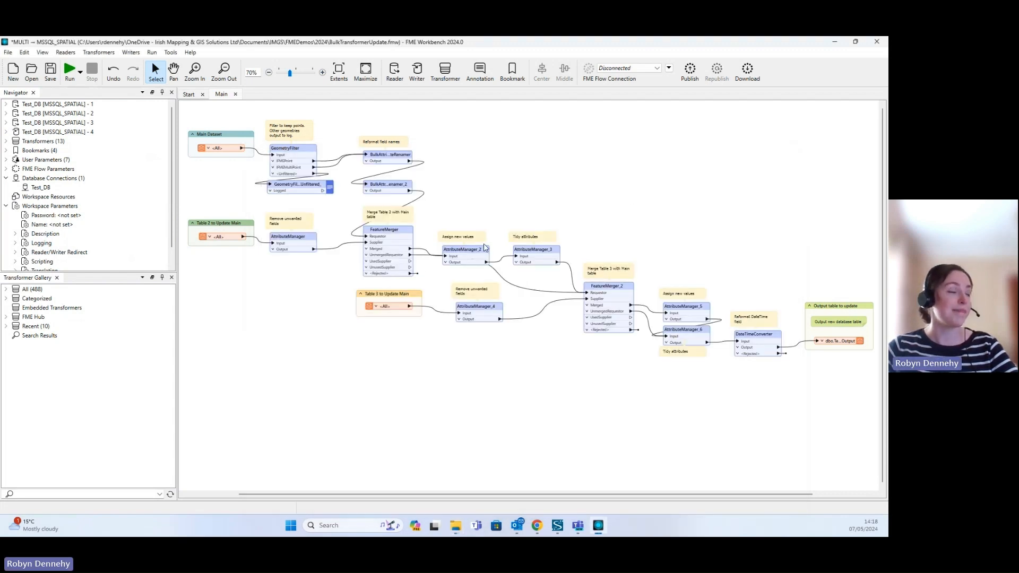